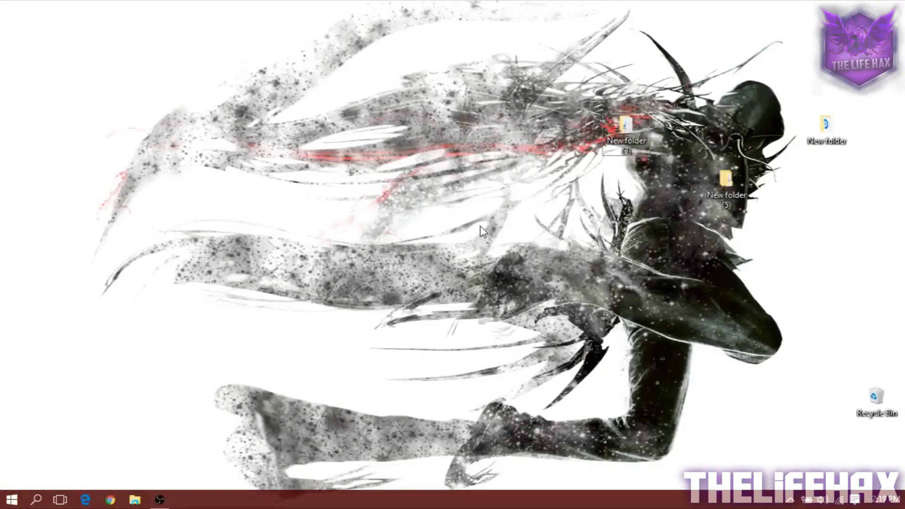
pyautogui.moveTo(505, 231)
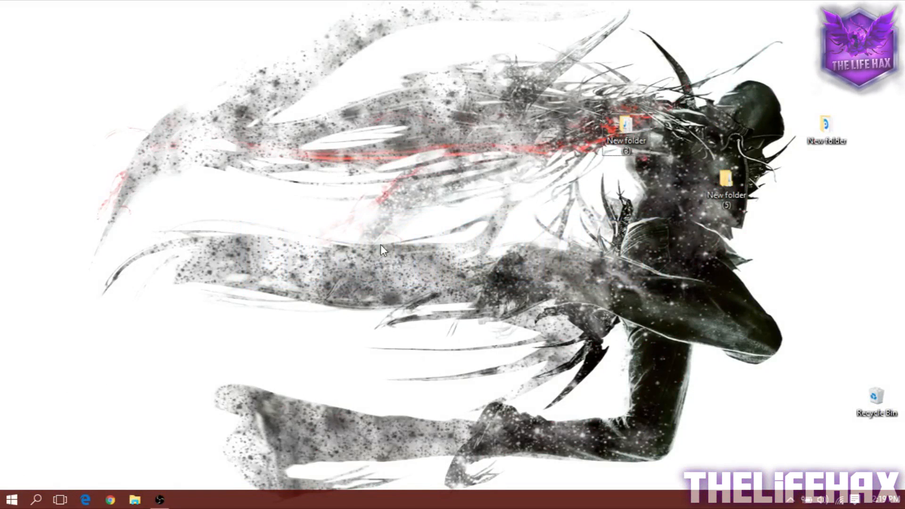
pyautogui.moveTo(251, 277)
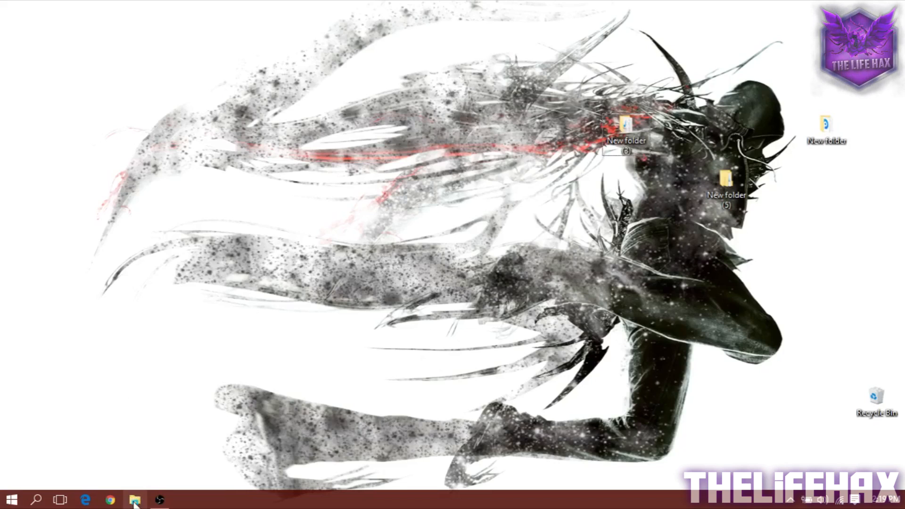
# - Show This PC in File Explorer, listing the user folders and drives C:, E: and F:
pyautogui.click(135, 500)
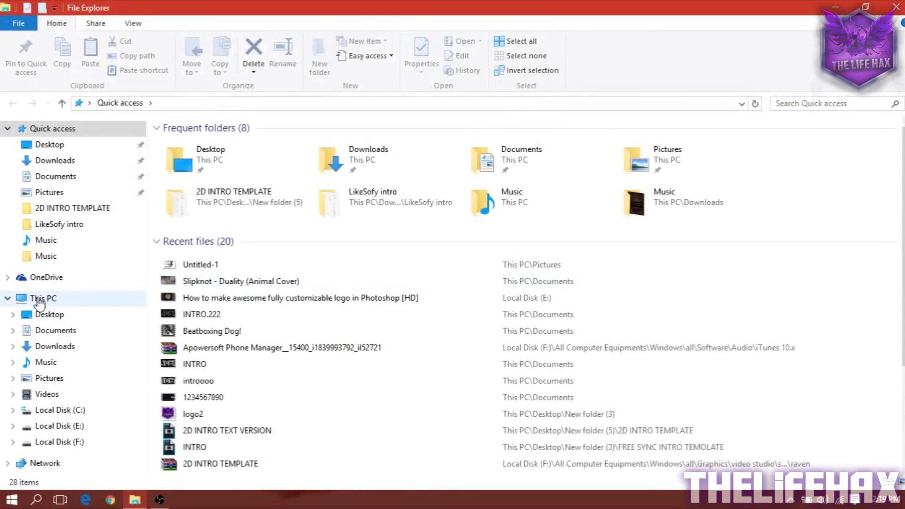
pyautogui.click(42, 298)
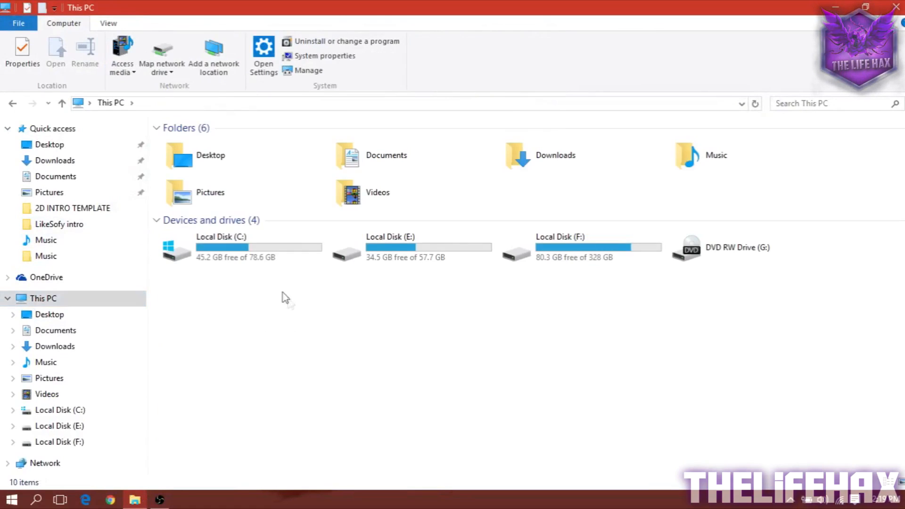
pyautogui.moveTo(233, 254)
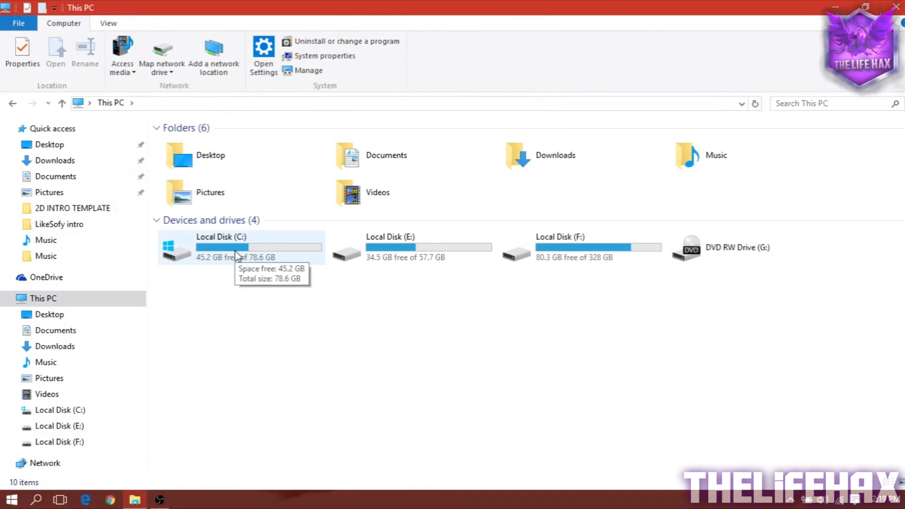
# - Bring up Local Disk (C:) Properties showing 33.3 GB used and 45.2 GB free of 78.6 GB
pyautogui.rightClick(235, 254)
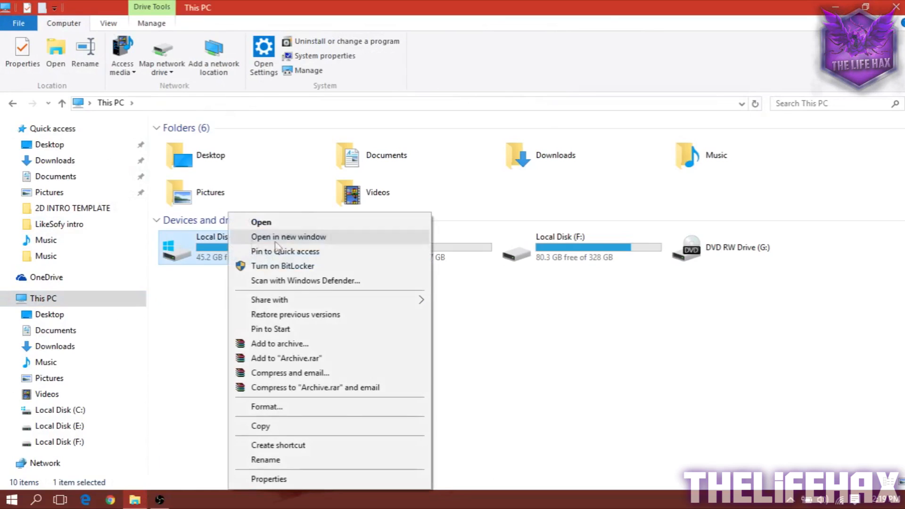
pyautogui.moveTo(293, 487)
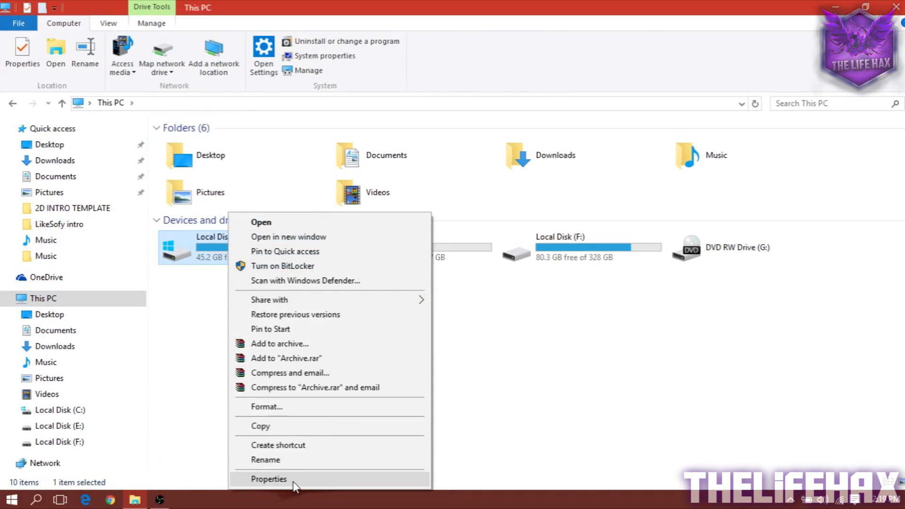
pyautogui.click(268, 478)
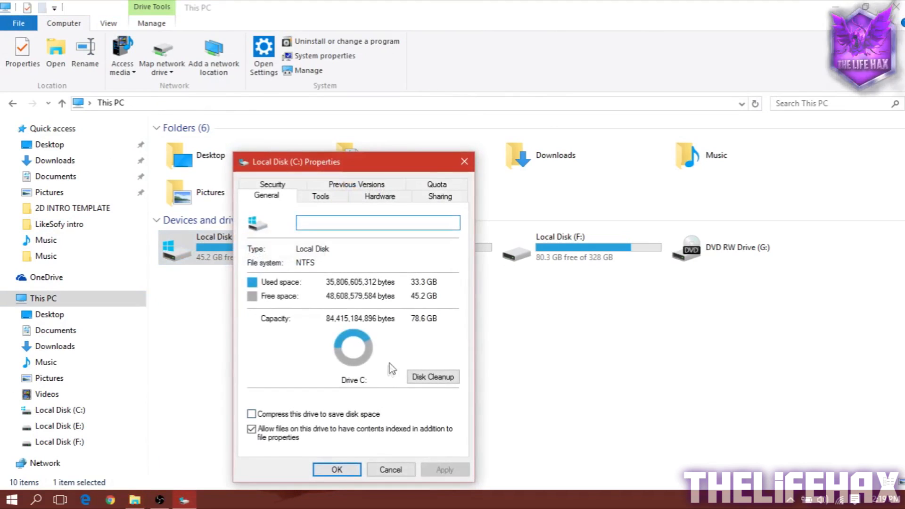
pyautogui.moveTo(437, 385)
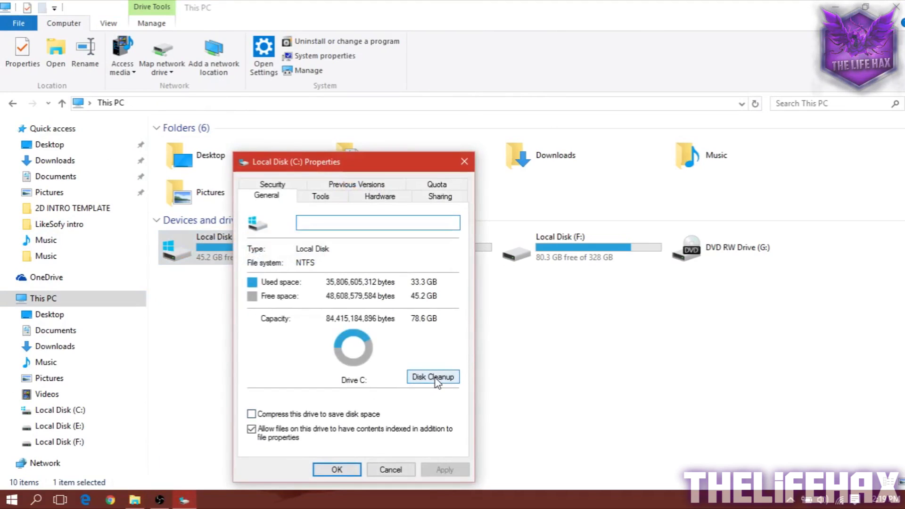
# - Run Disk Cleanup on C: with every category ticked, including Windows Defender, totalling 429 MB
pyautogui.click(433, 377)
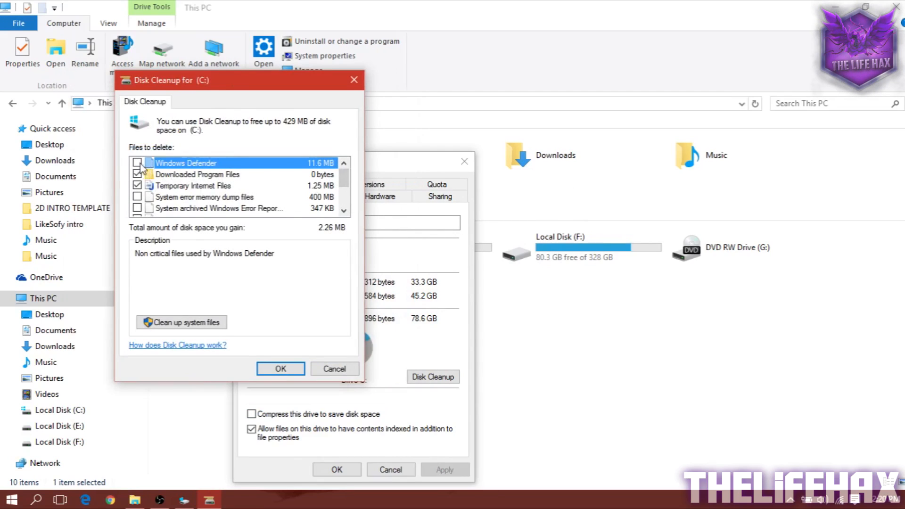
pyautogui.click(138, 162)
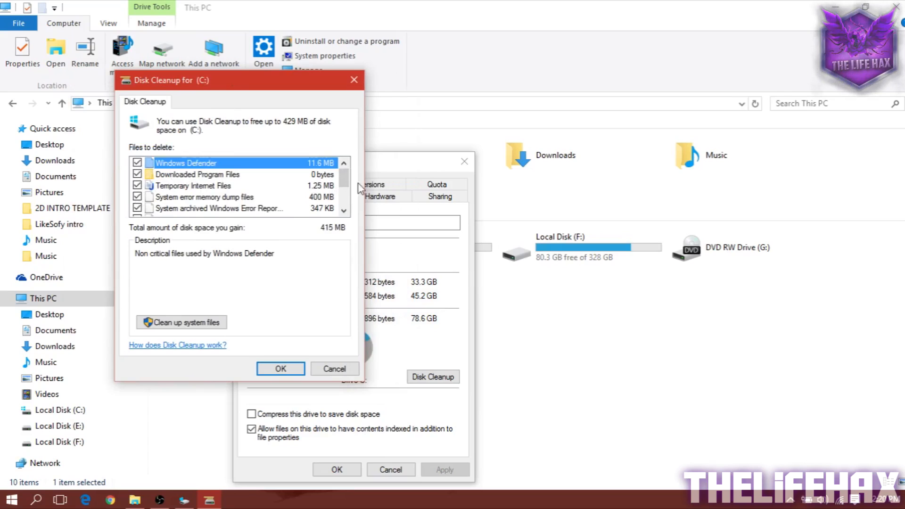
pyautogui.scroll(-3)
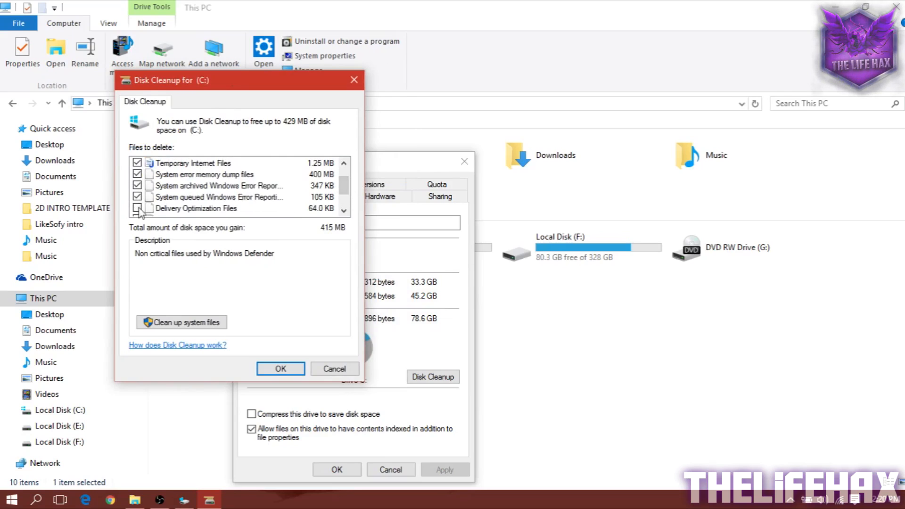
pyautogui.scroll(-3)
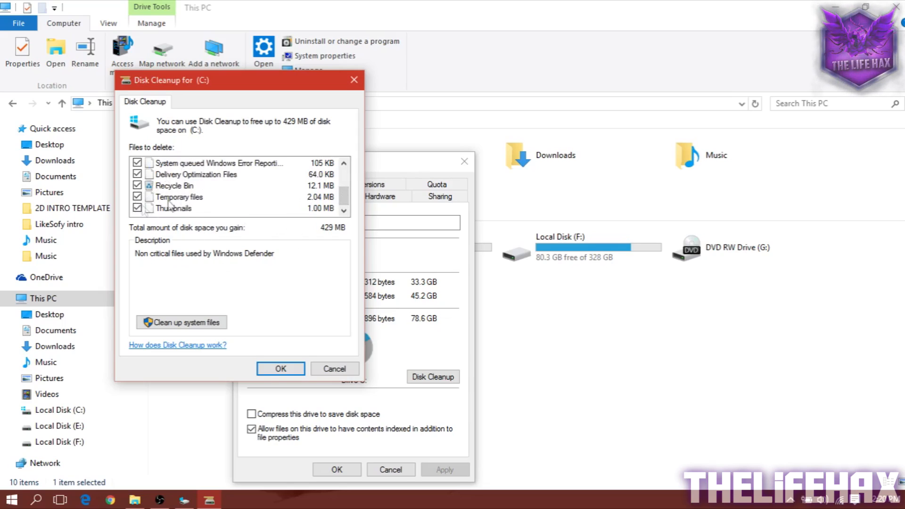
pyautogui.moveTo(205, 185)
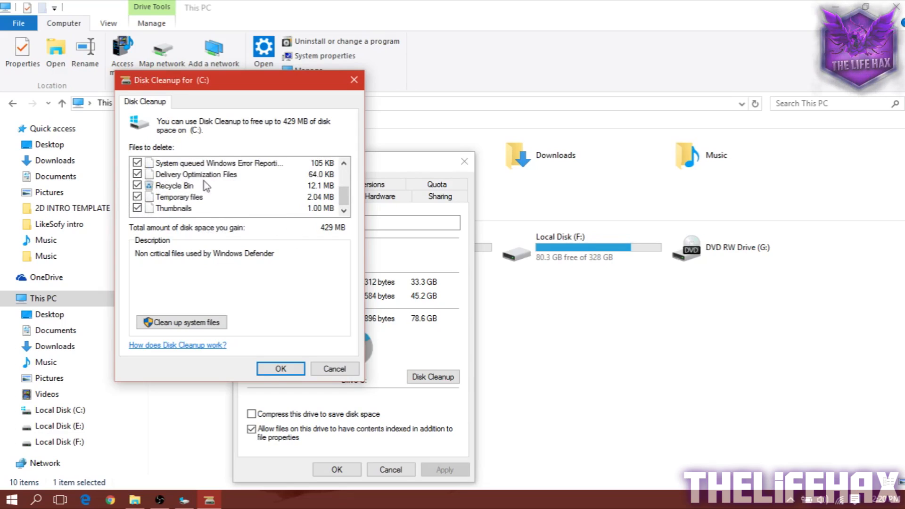
pyautogui.moveTo(315, 375)
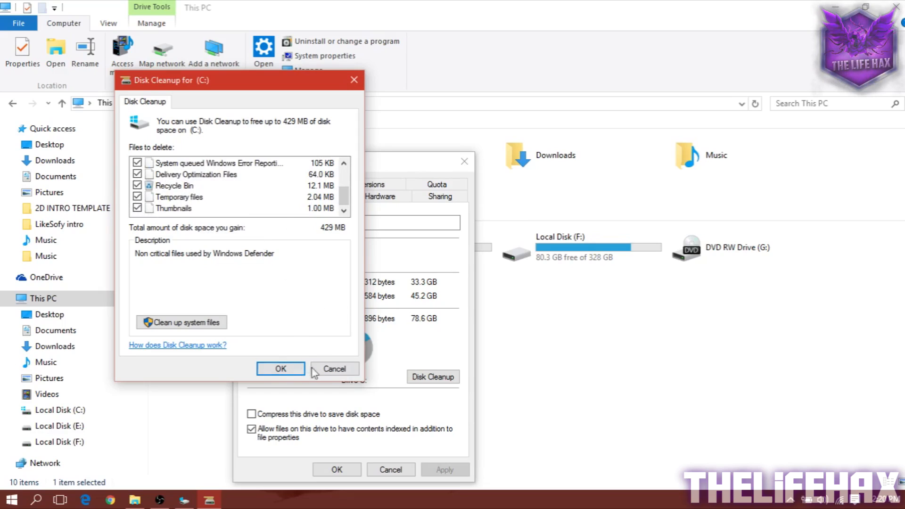
pyautogui.click(281, 369)
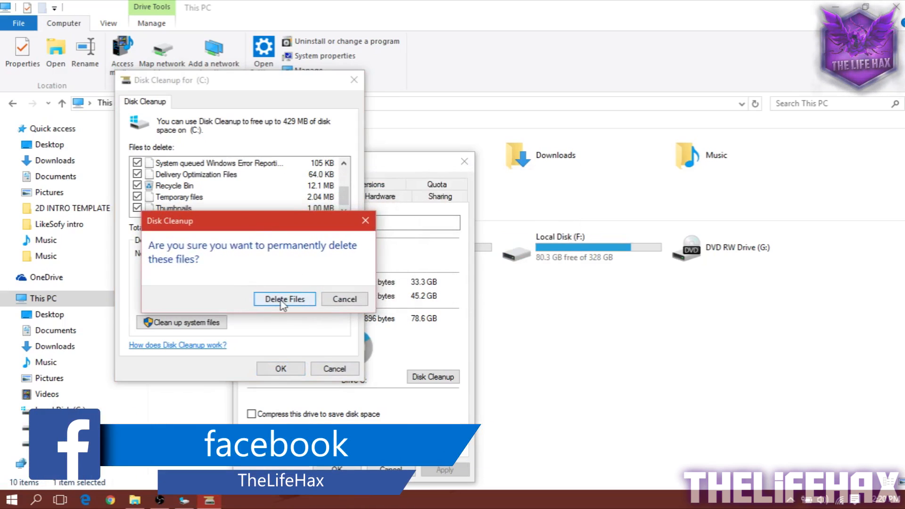
# - Confirm permanent deletion so the 429 MB of checked files are removed from drive C:
pyautogui.click(284, 299)
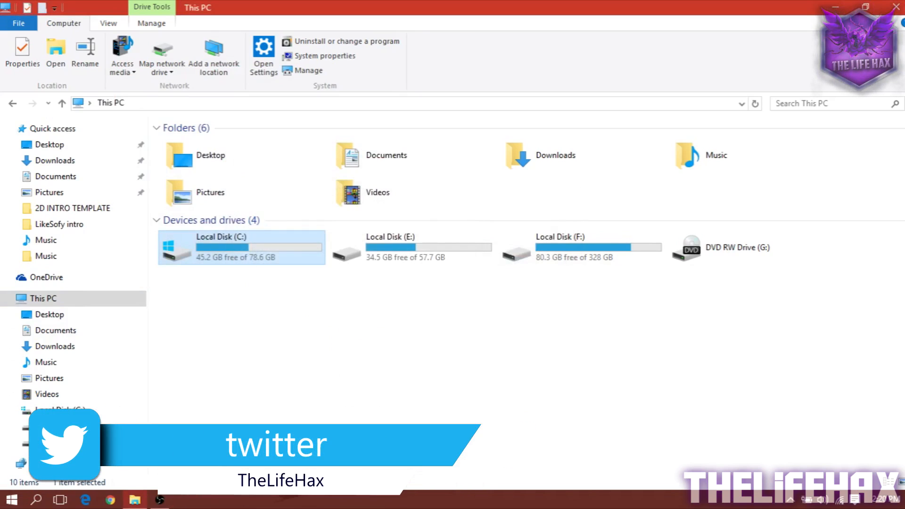
# - Clear the selection of drive C: in This PC after the cleanup finishes
pyautogui.click(337, 360)
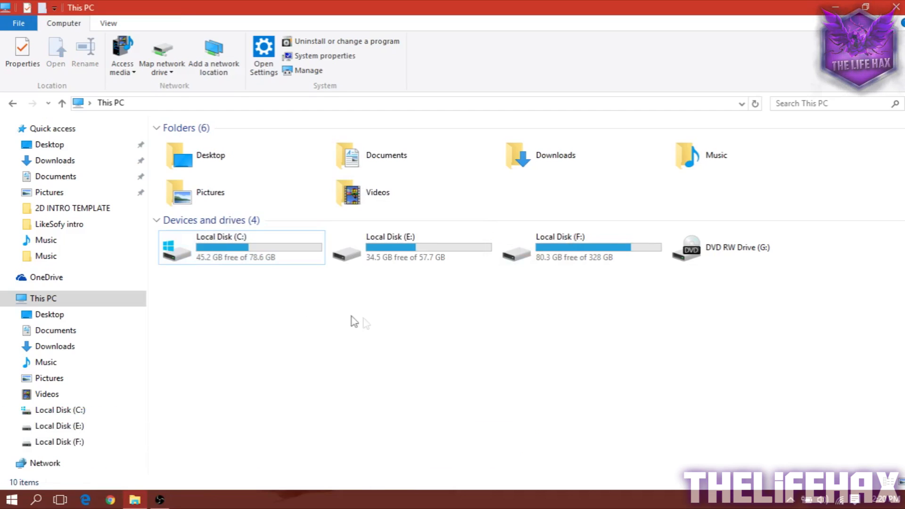
pyautogui.moveTo(236, 249)
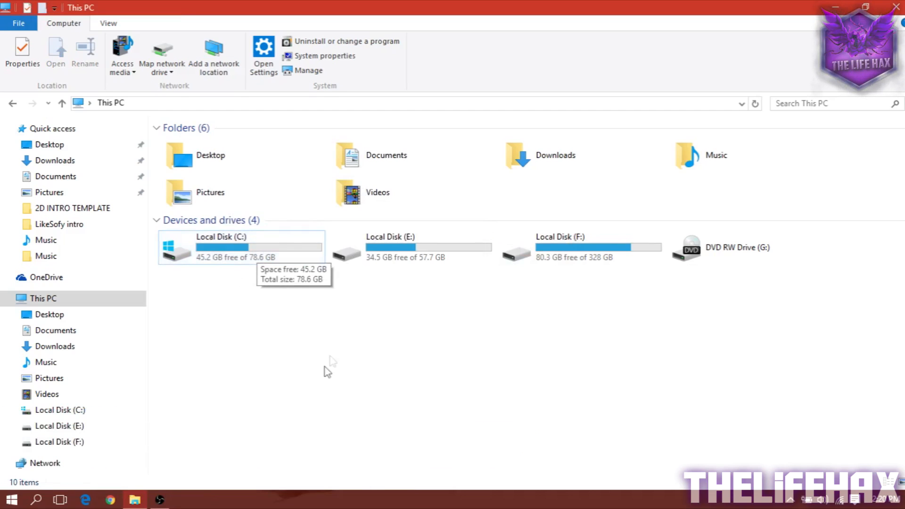
pyautogui.moveTo(289, 338)
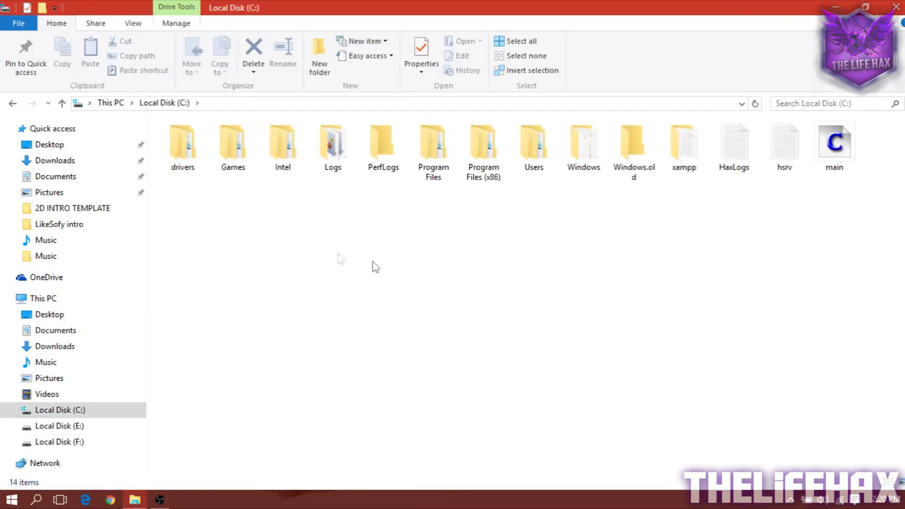
pyautogui.moveTo(401, 275)
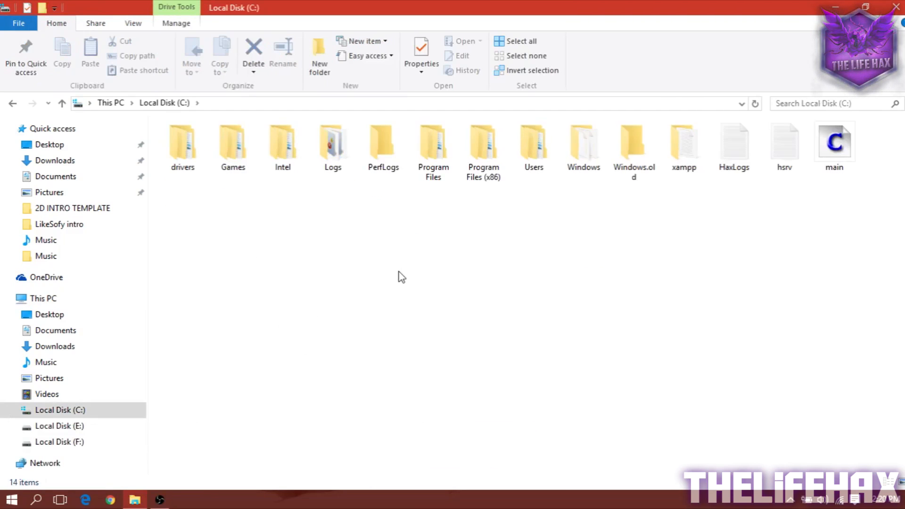
pyautogui.moveTo(408, 270)
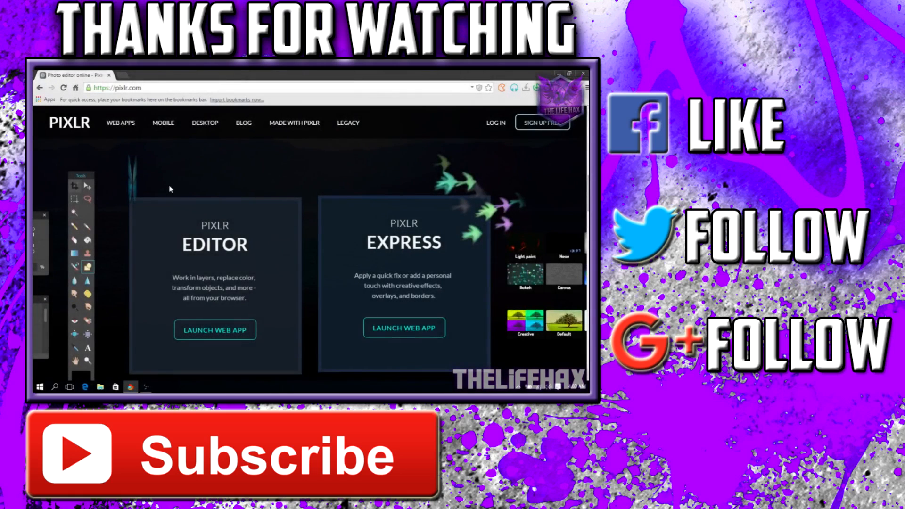
pyautogui.moveTo(221, 191)
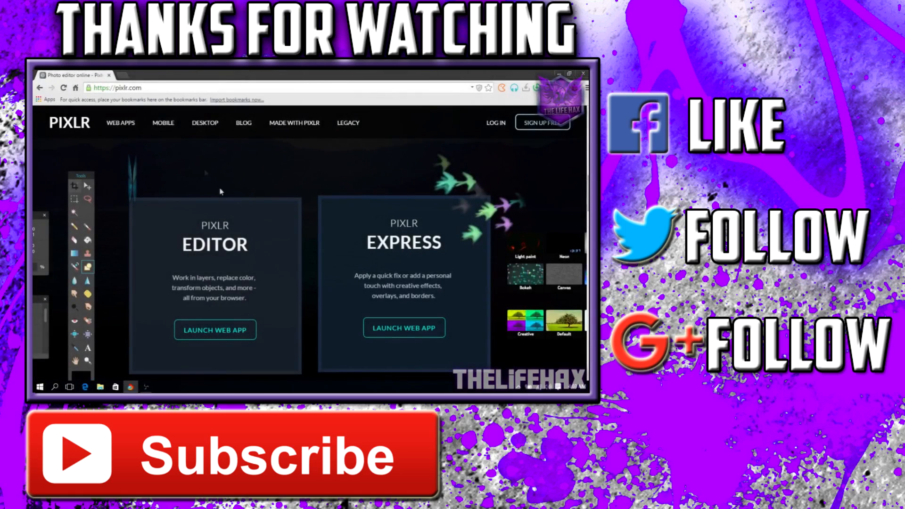
pyautogui.click(118, 88)
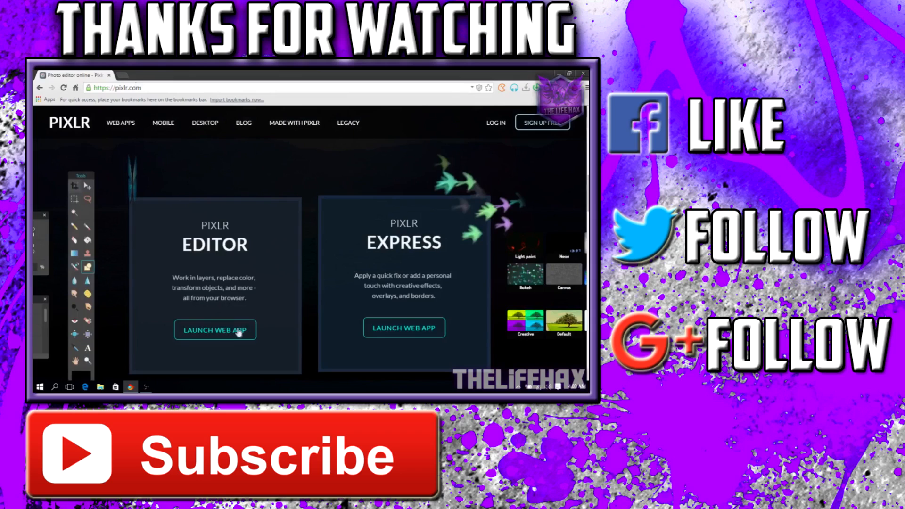
pyautogui.click(215, 330)
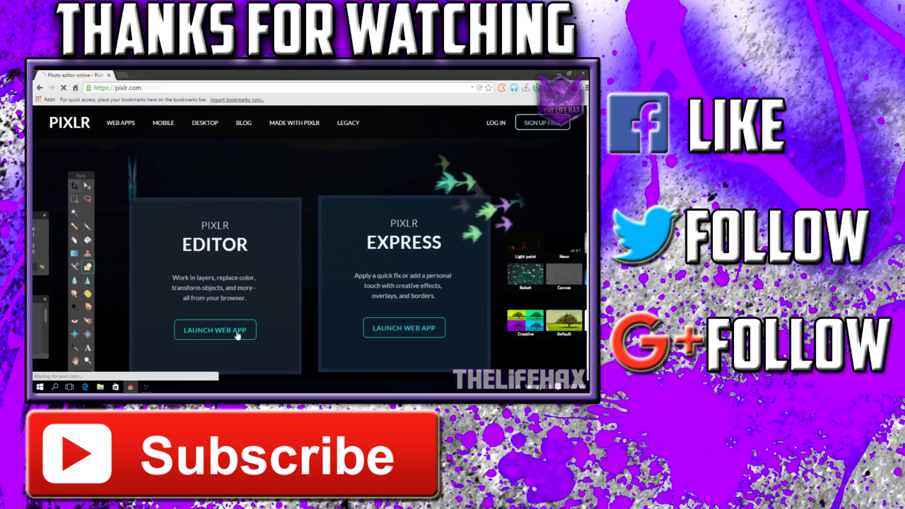
pyautogui.click(214, 330)
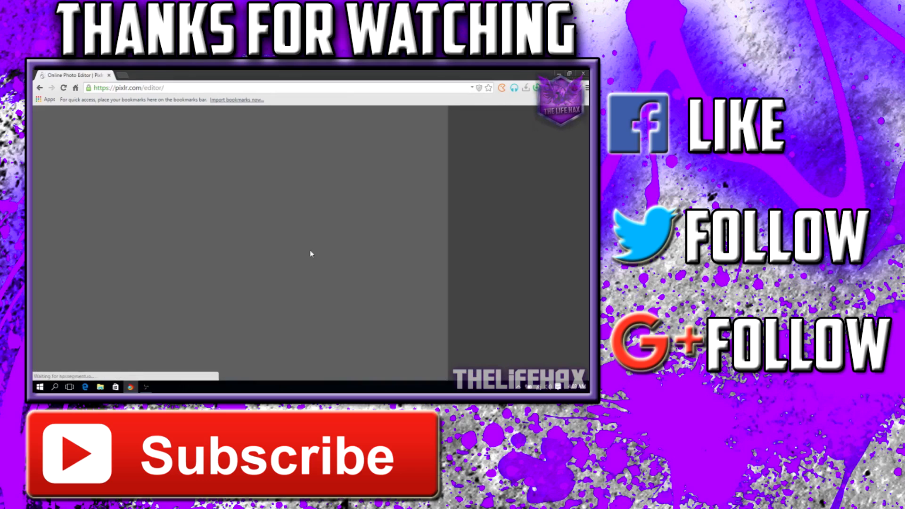